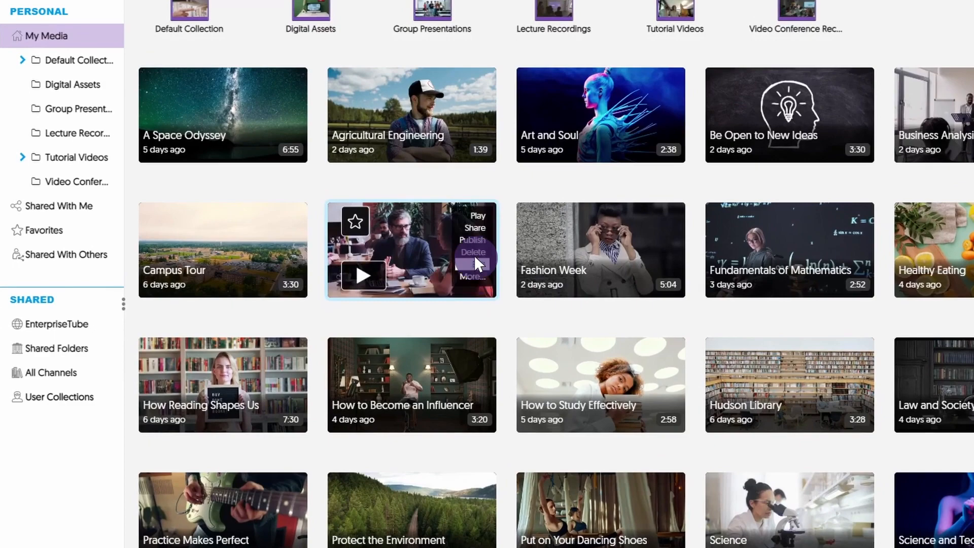
left_click(475, 227)
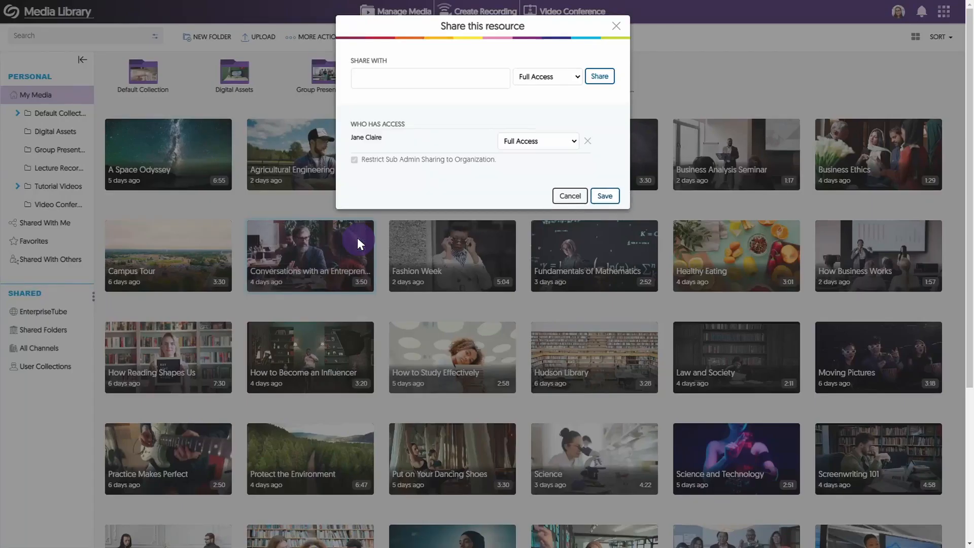
left_click(429, 78)
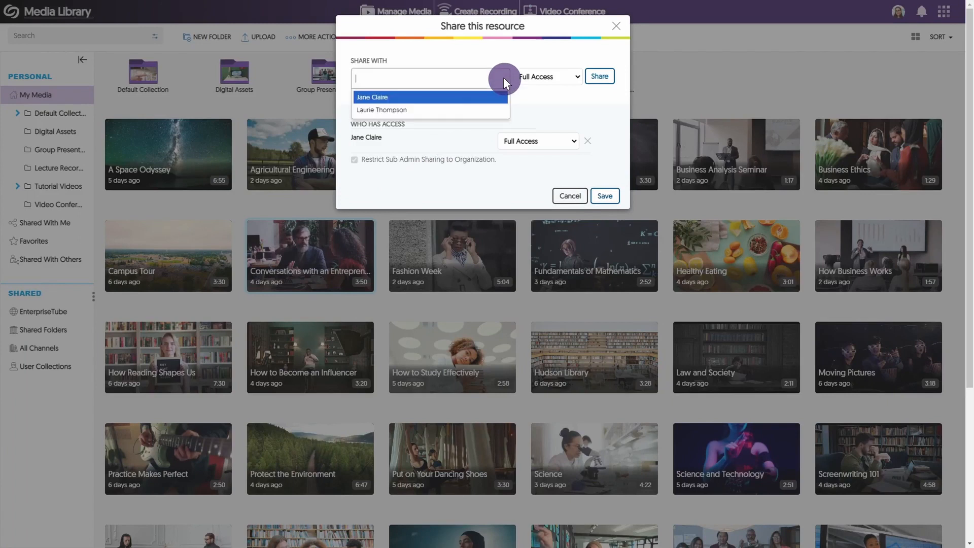
left_click(372, 97)
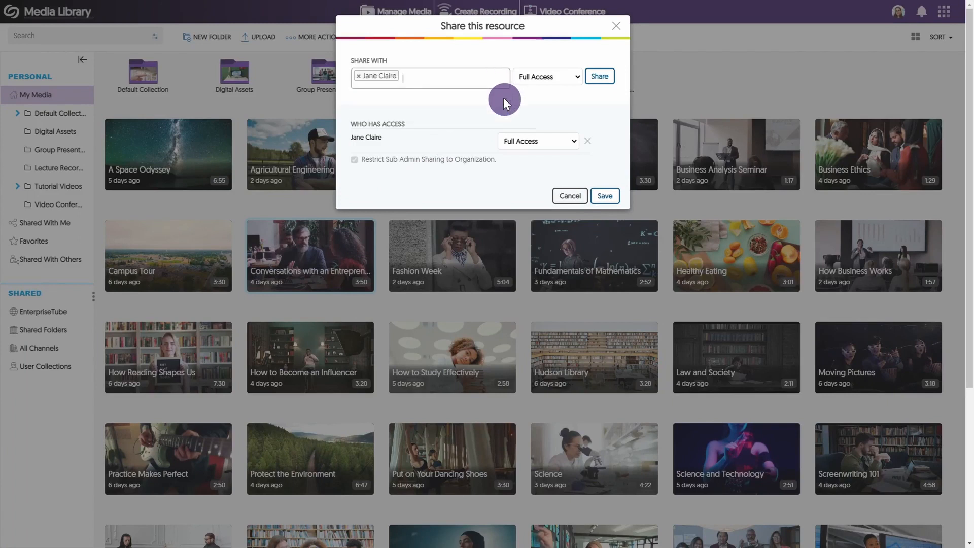
left_click(575, 75)
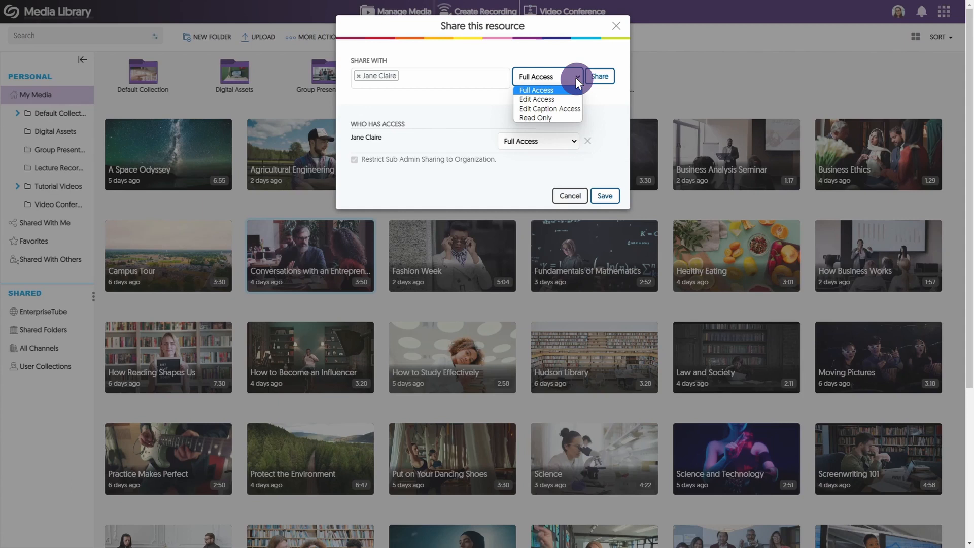
mouse_move(605, 75)
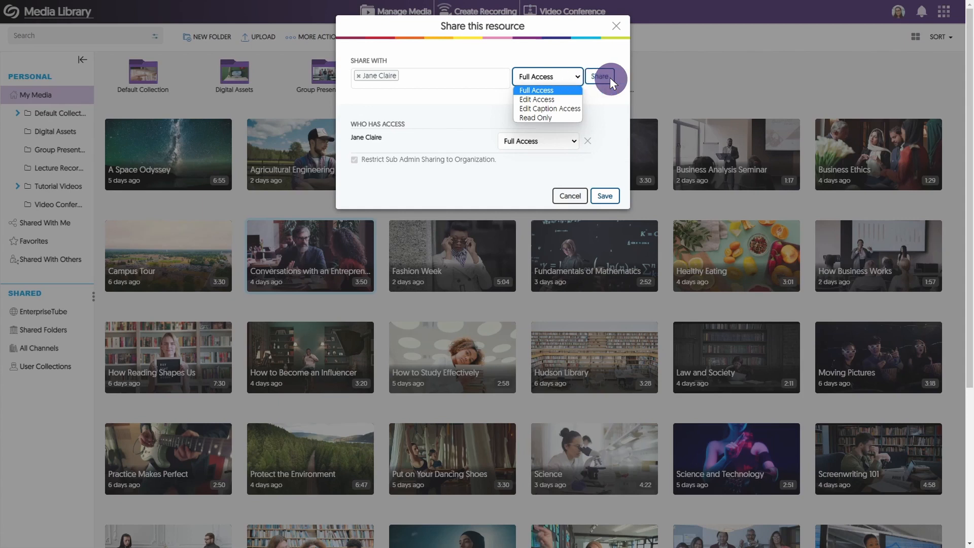
left_click(536, 90)
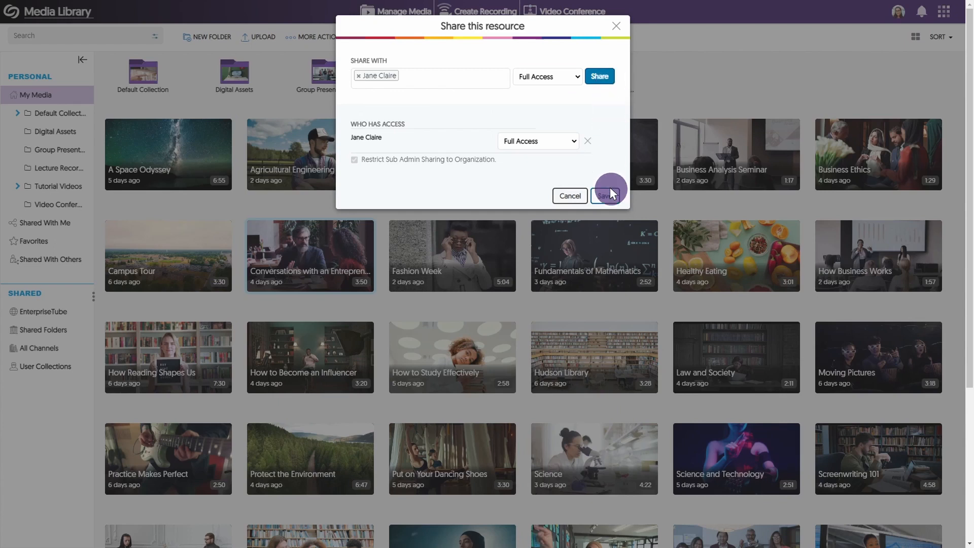
left_click(609, 193)
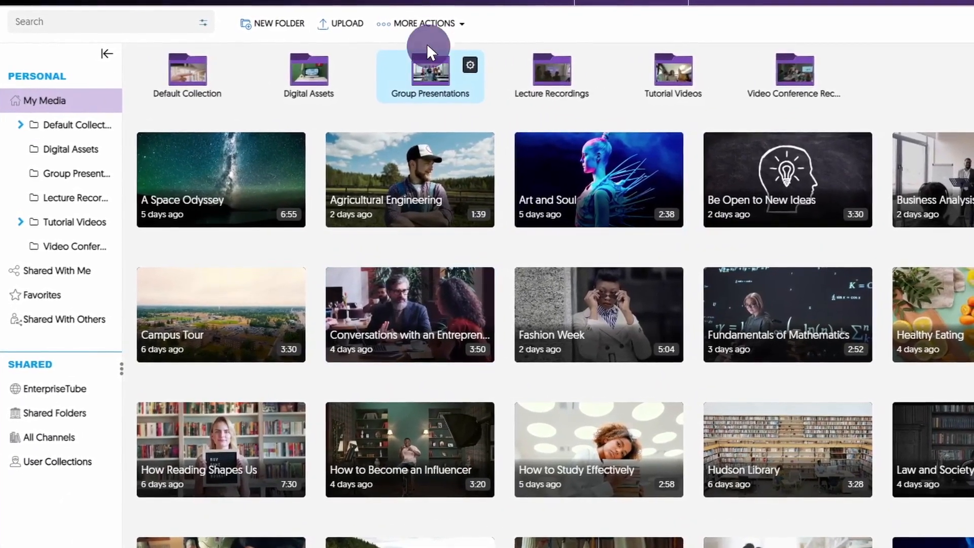
left_click(420, 24)
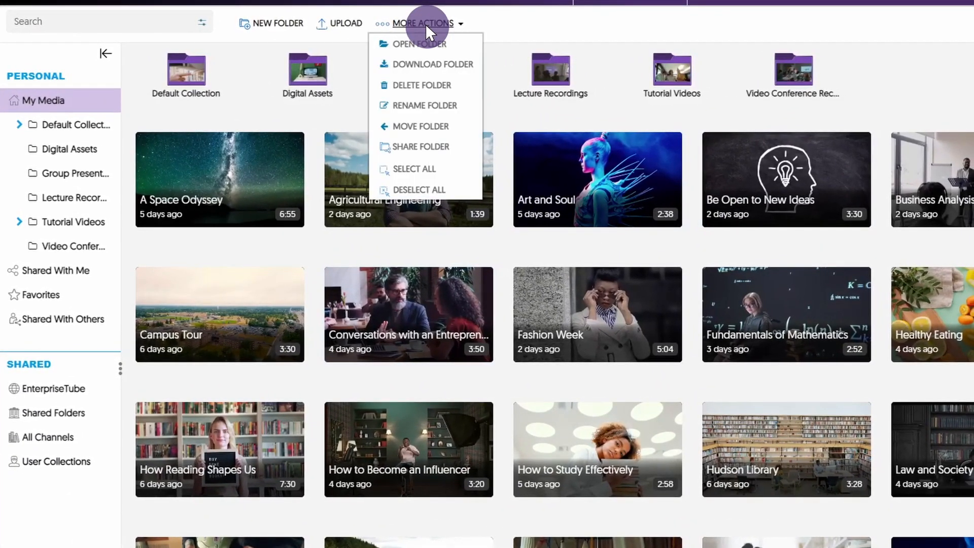
mouse_move(426, 105)
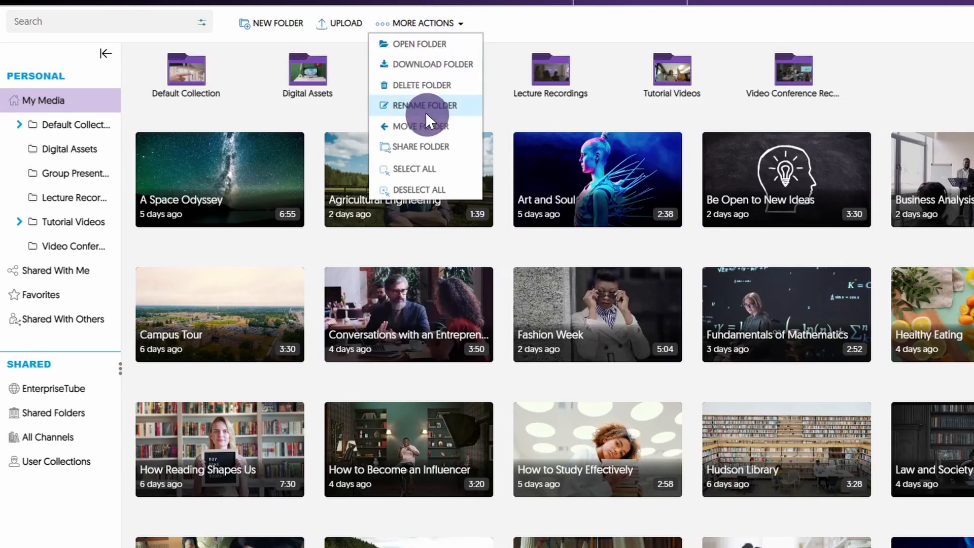
left_click(423, 146)
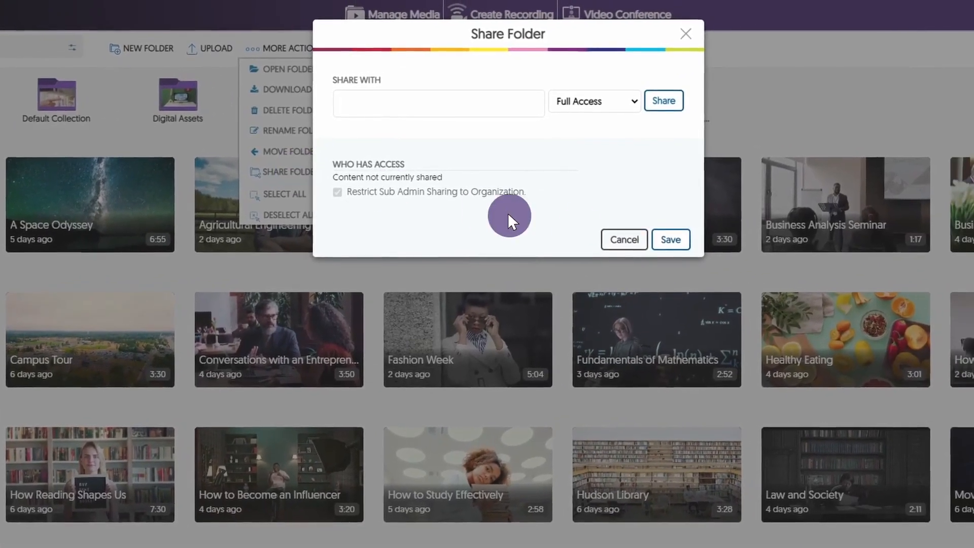
left_click(623, 240)
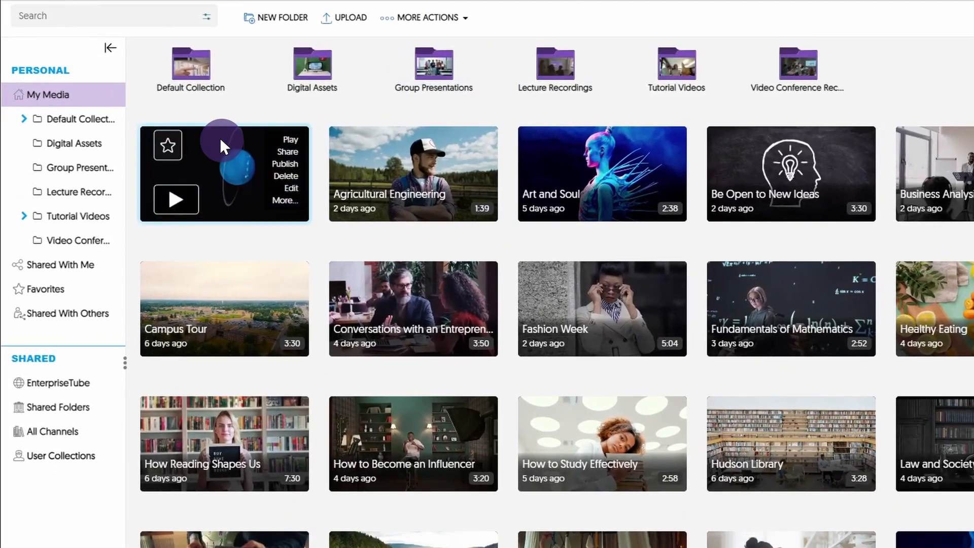
mouse_move(607, 146)
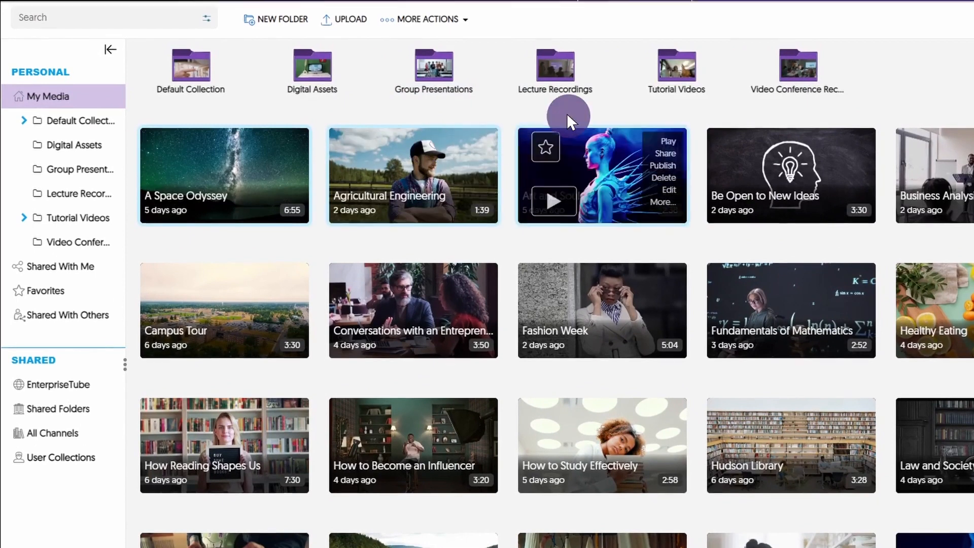
- Add Art and Soul to the multi-selected videos
left_click(427, 23)
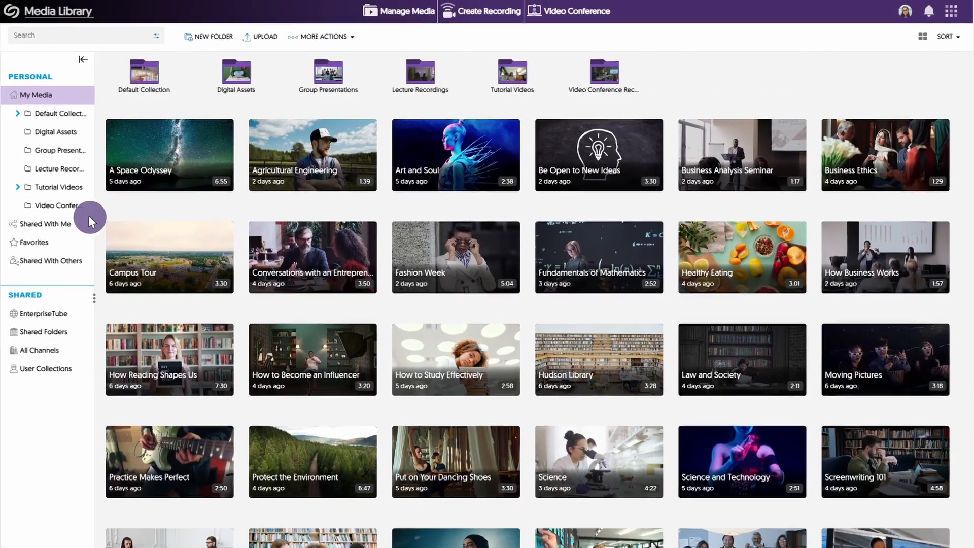
- Remove the user's access to A Space Odyssey under Shared With Others, leaving three videos
left_click(45, 224)
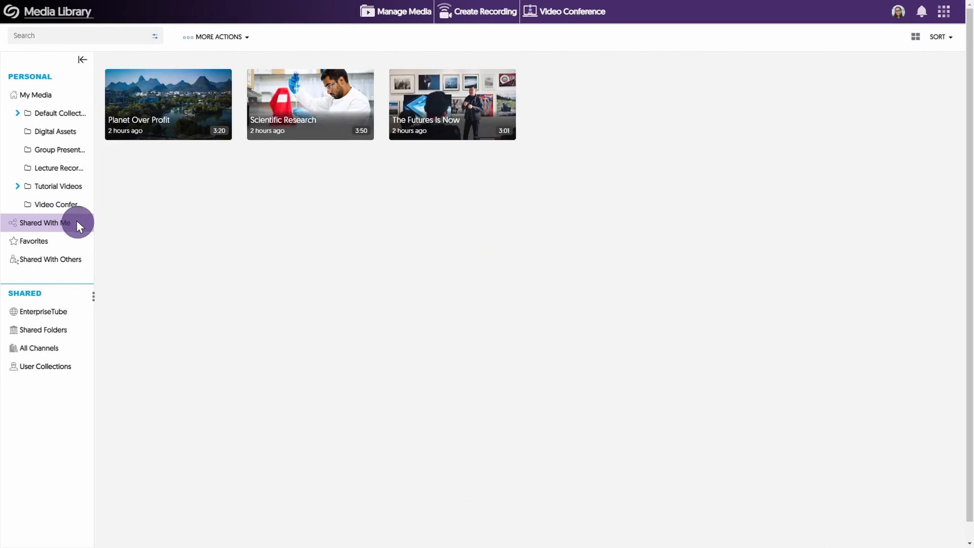
left_click(50, 259)
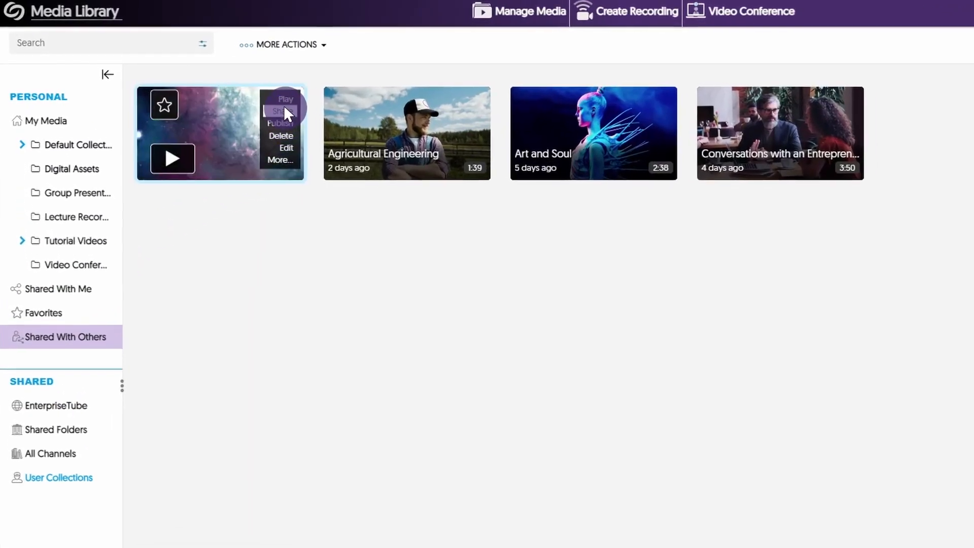
left_click(280, 111)
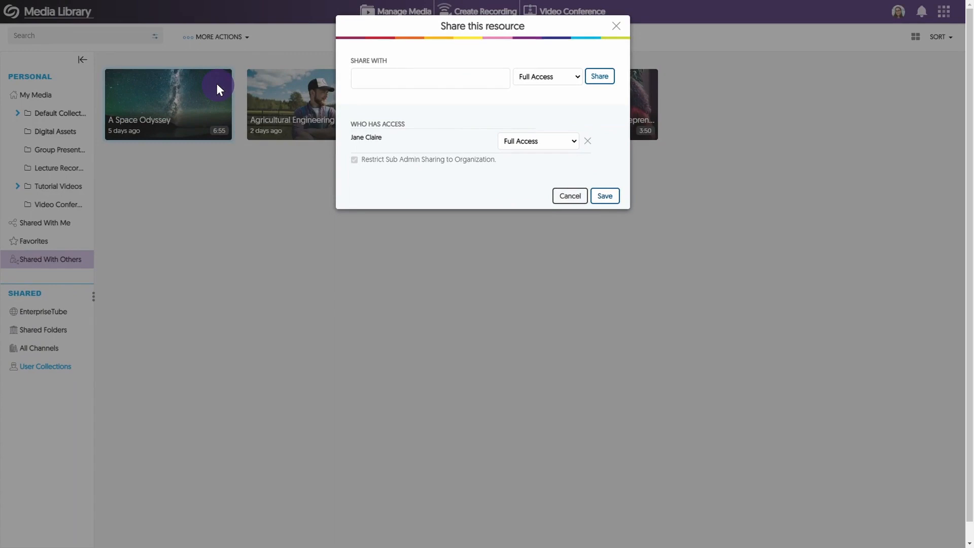
left_click(587, 141)
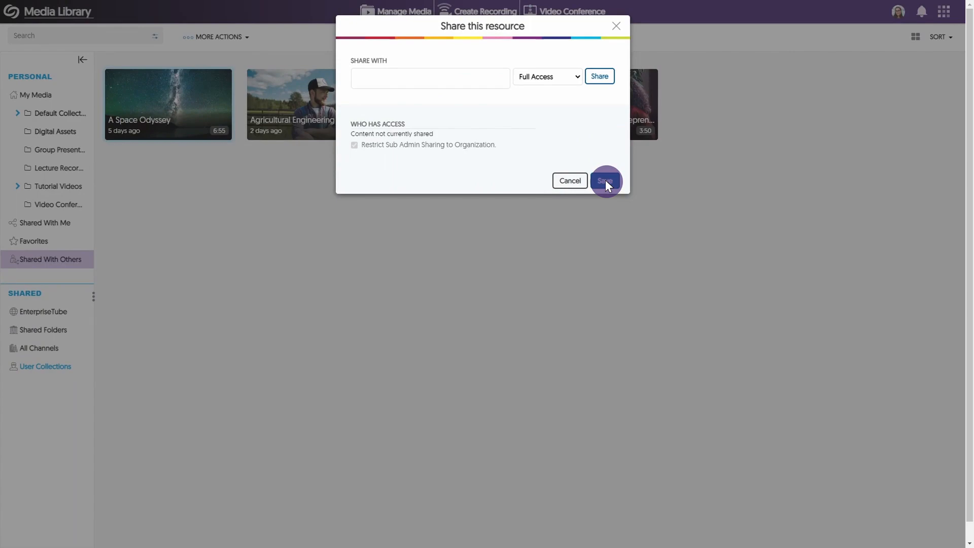
left_click(603, 180)
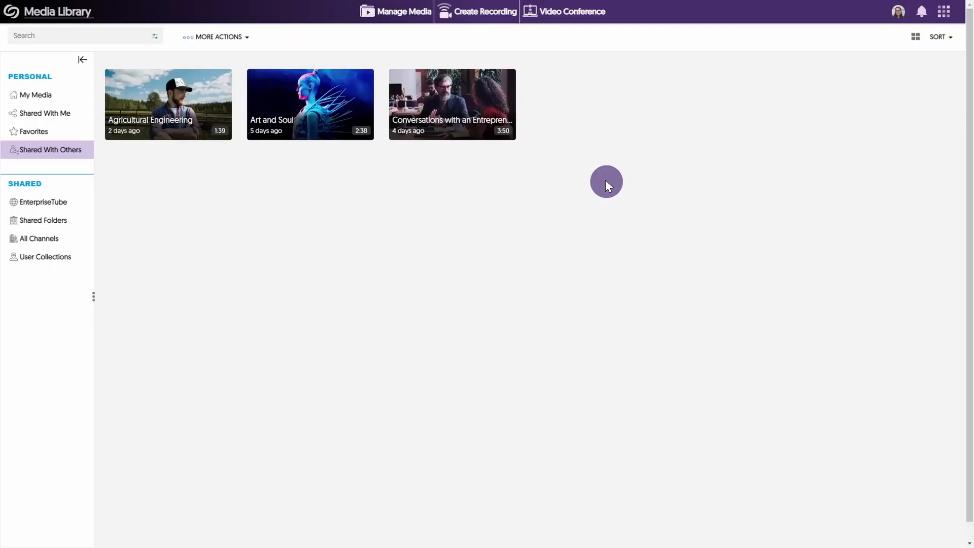
mouse_move(441, 47)
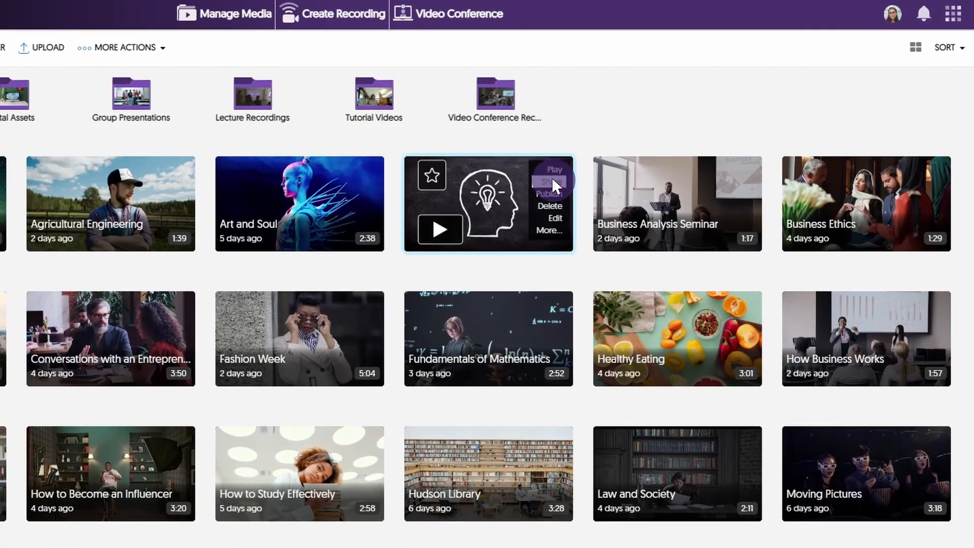
- Publish Be Open to New Ideas to EN 1101 Creative Writing, visible until 12/22/2022
left_click(547, 193)
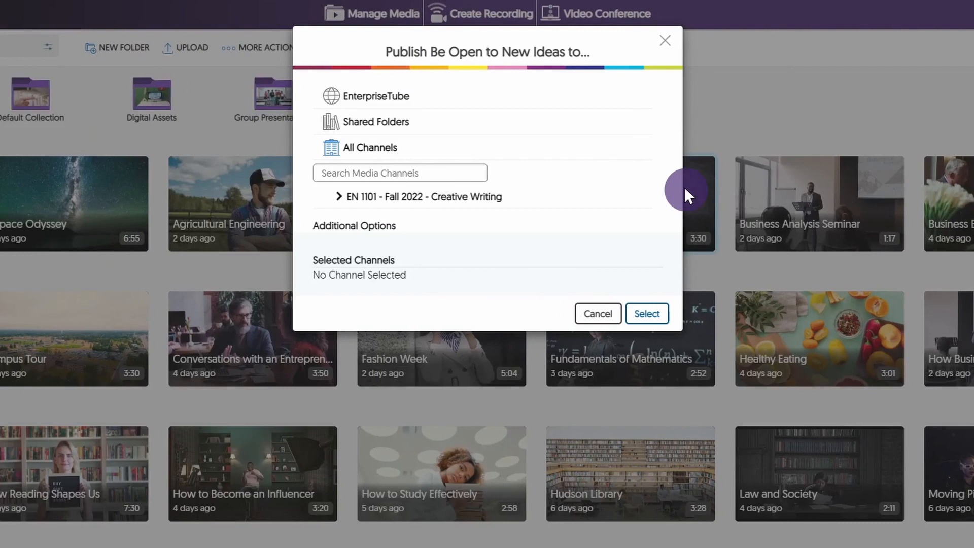
left_click(434, 196)
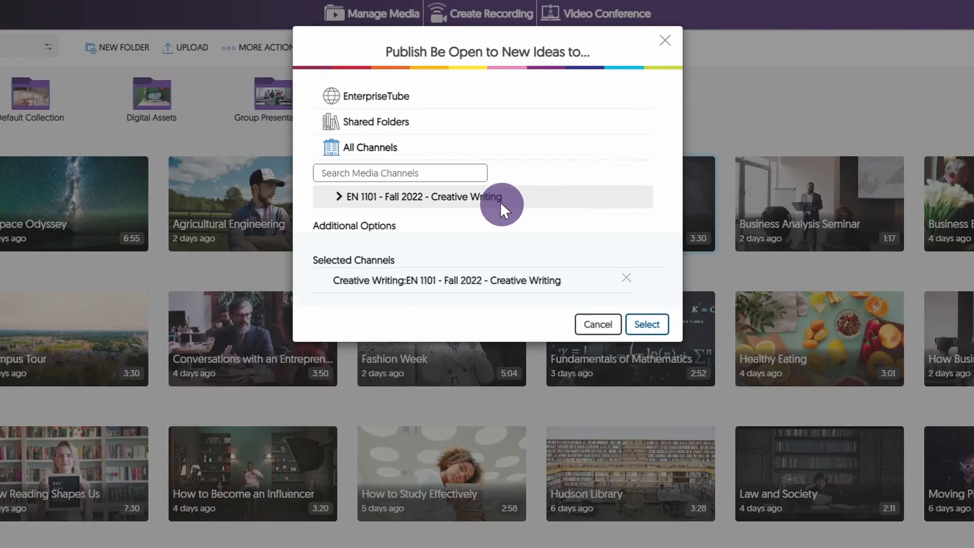
left_click(353, 225)
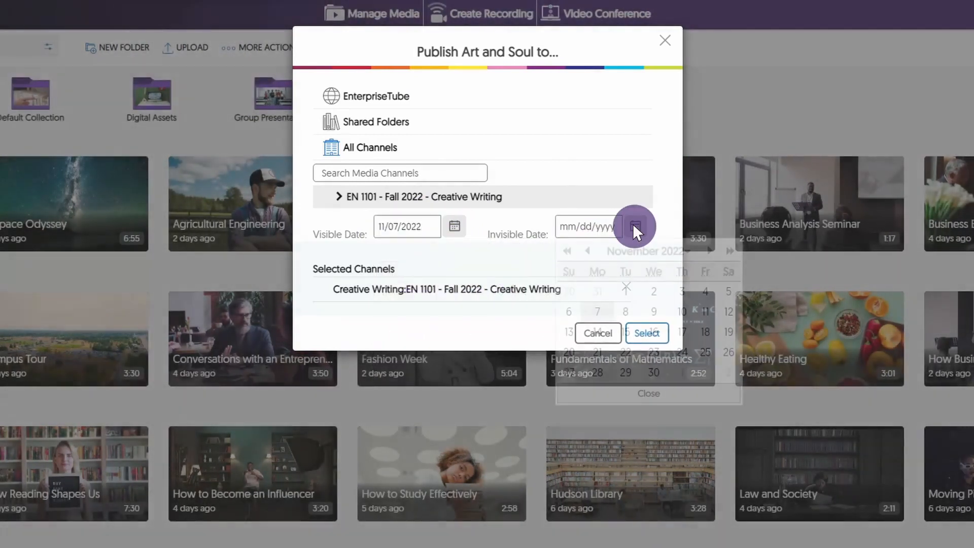
left_click(730, 251)
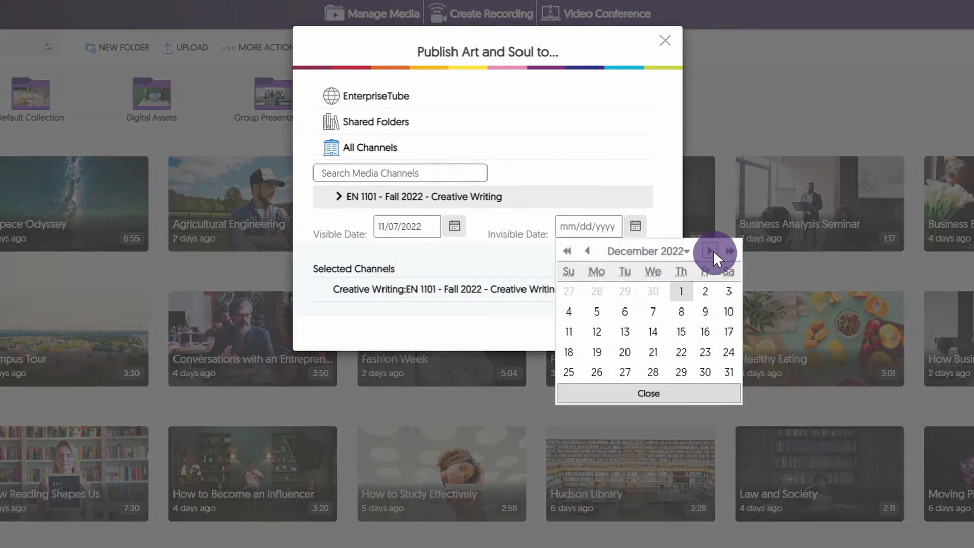
mouse_move(705, 275)
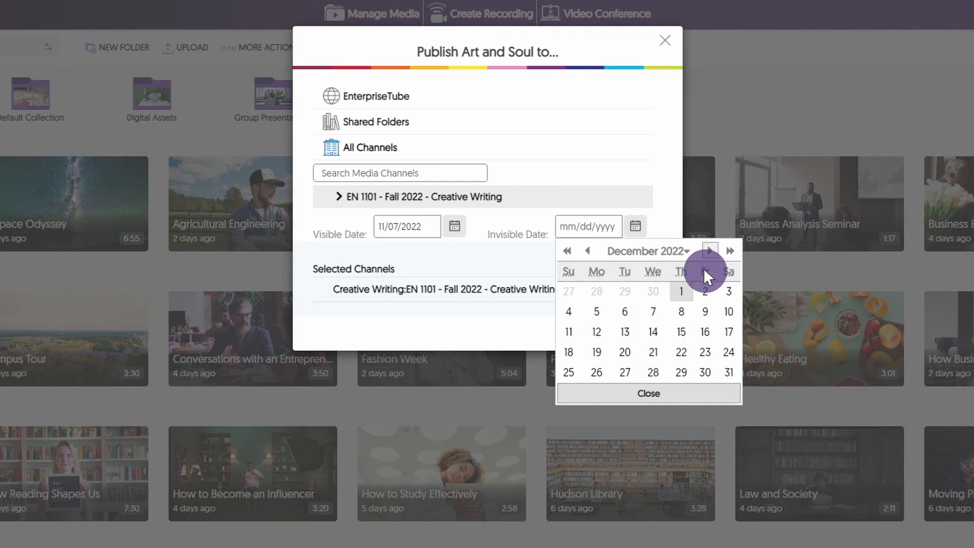
left_click(705, 352)
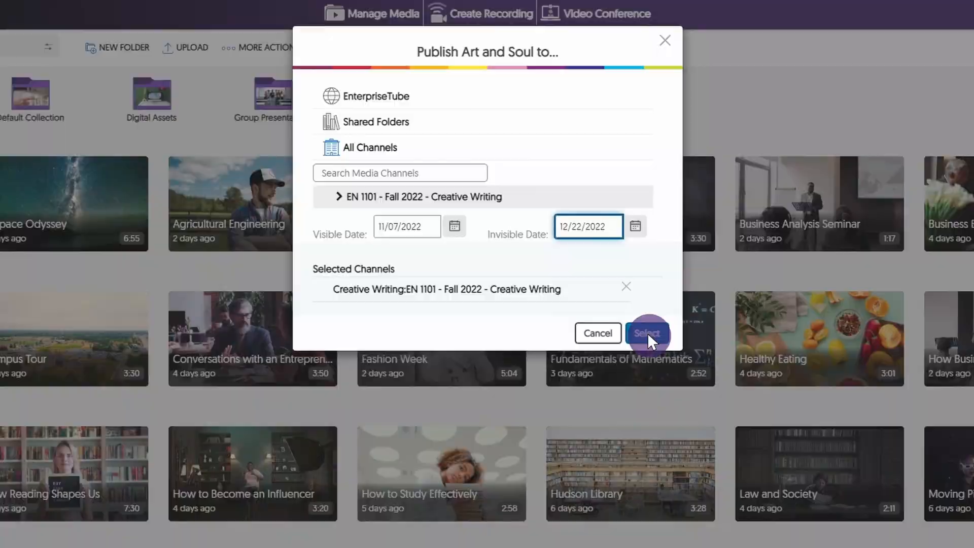
left_click(647, 333)
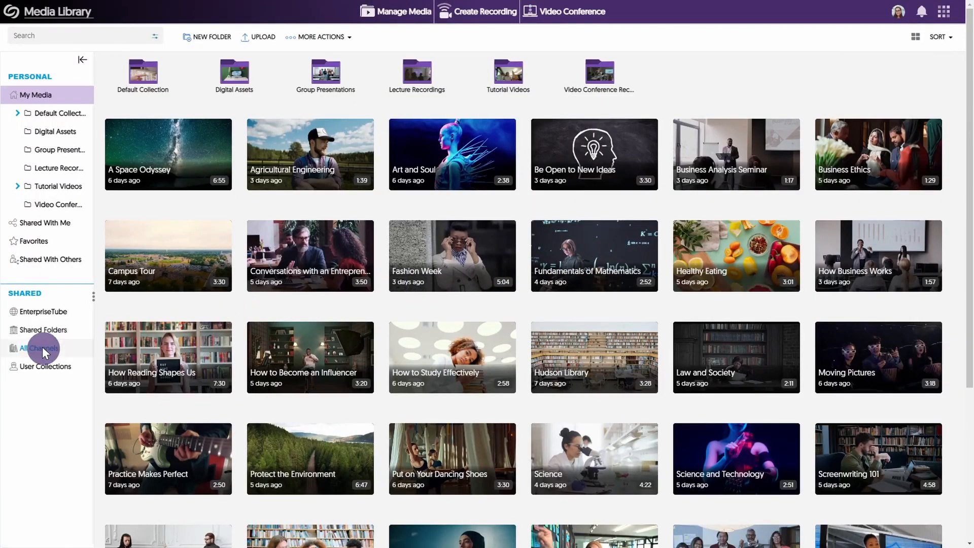
- Open the EN 1101 - Fall 2022 channel from All Channels
left_click(40, 348)
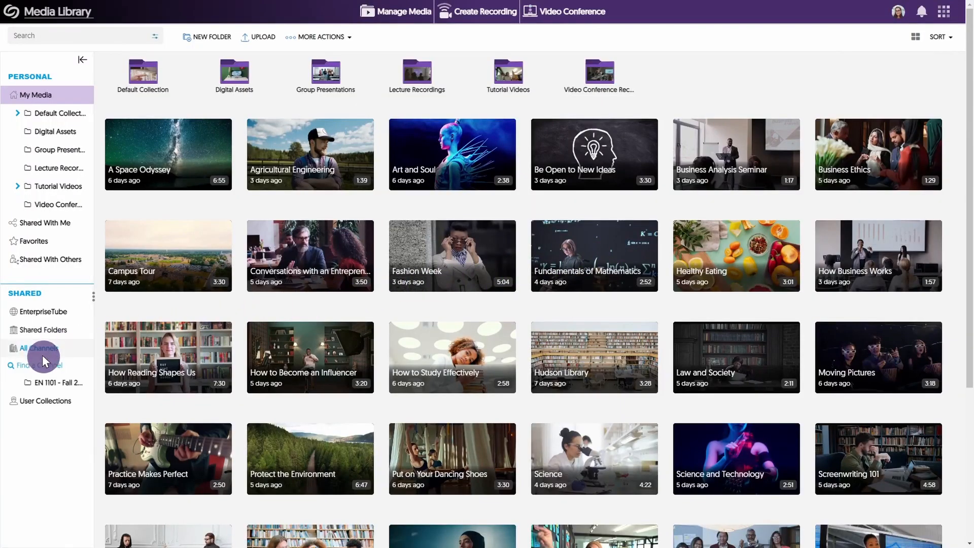
left_click(53, 382)
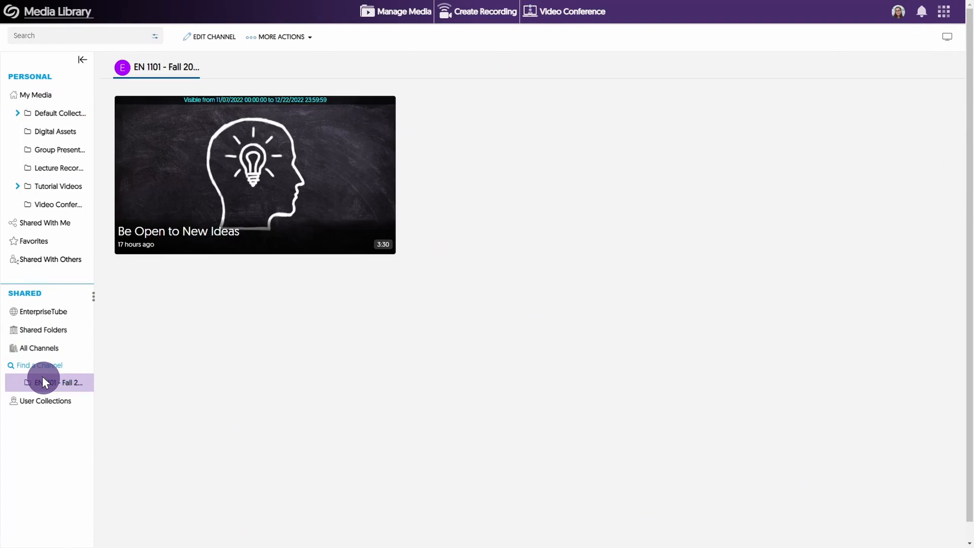
mouse_move(99, 326)
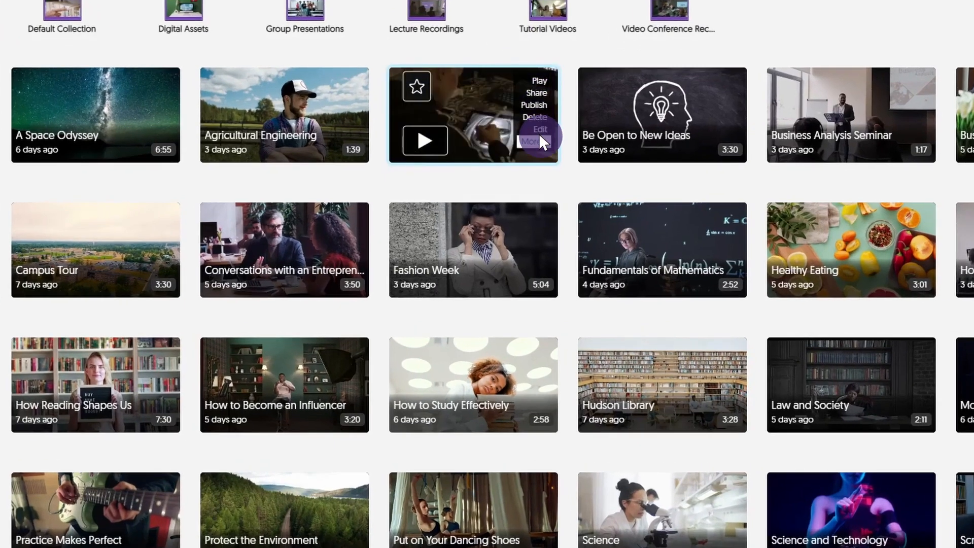
- Show Art and Soul's direct link and embed code in its Media Details Links
left_click(539, 129)
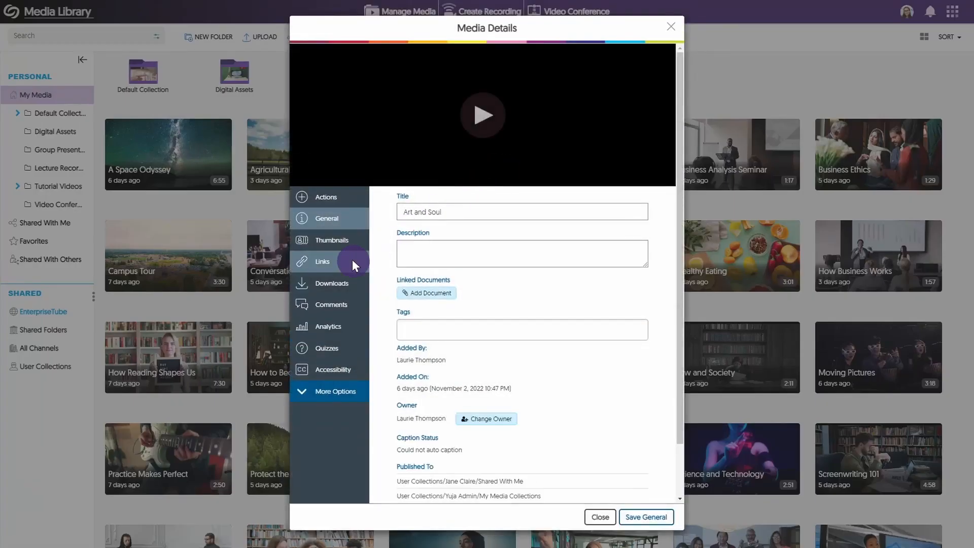
left_click(323, 261)
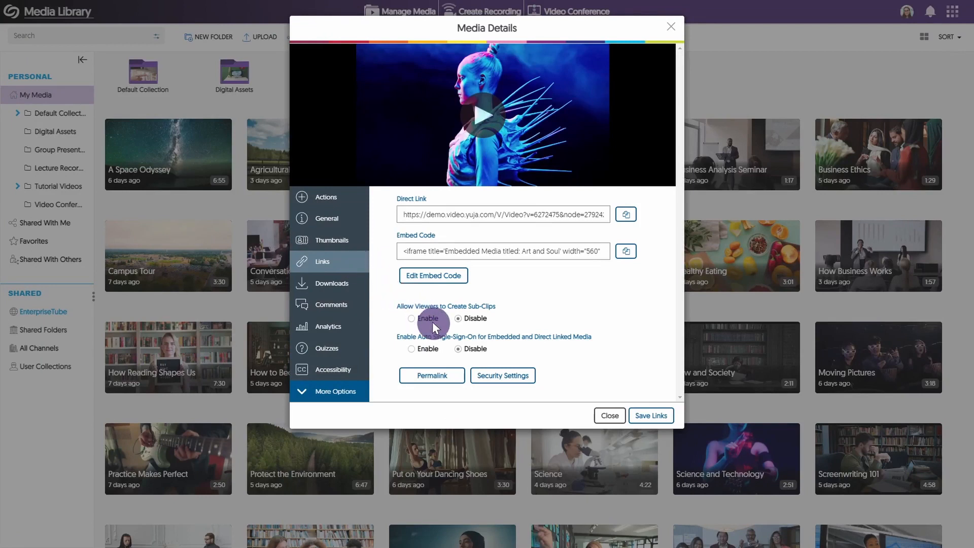
left_click(502, 375)
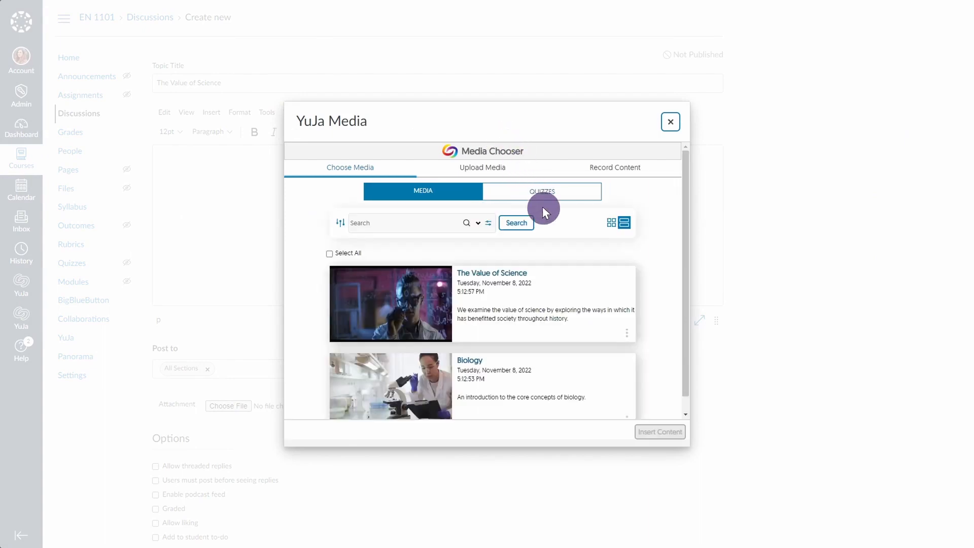
- Insert The Value of Science video from the YuJa Media Chooser into the discussion
left_click(482, 303)
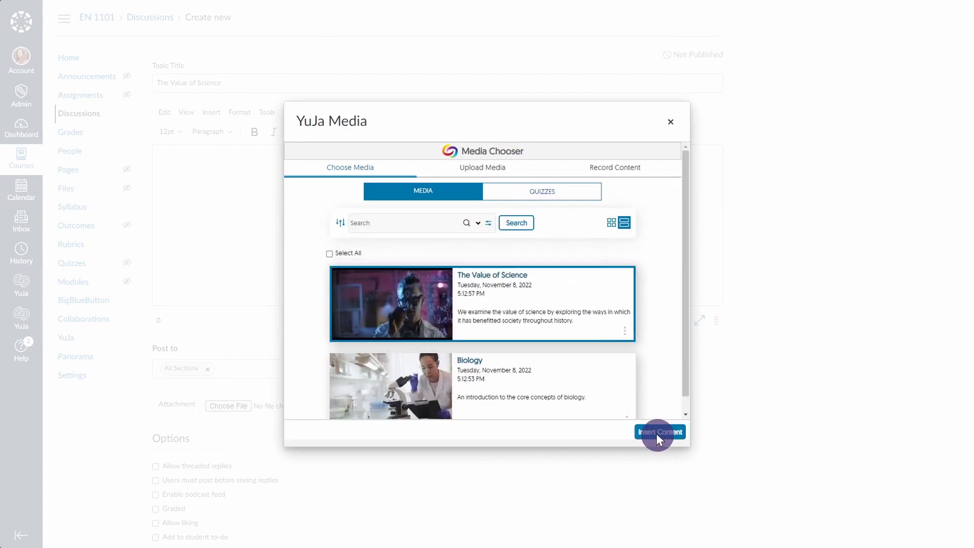
left_click(659, 432)
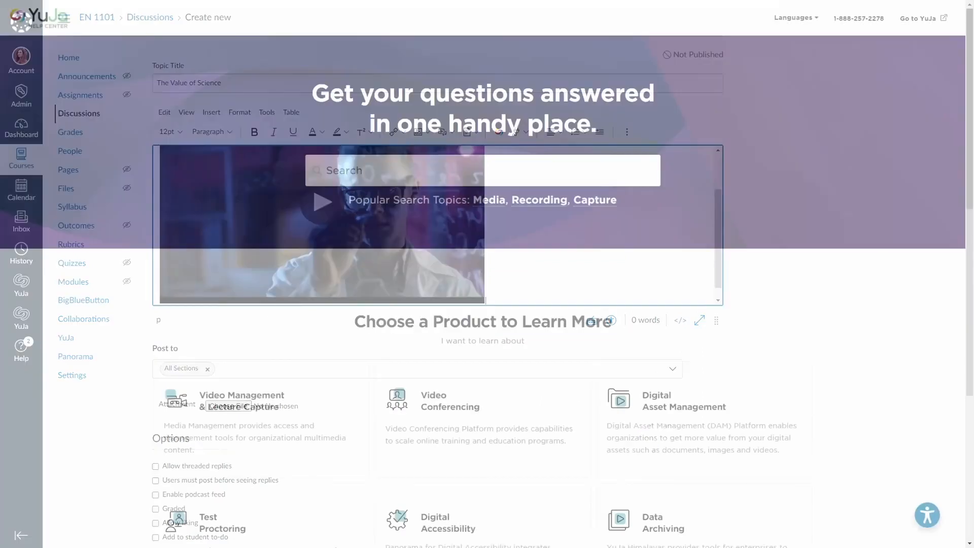